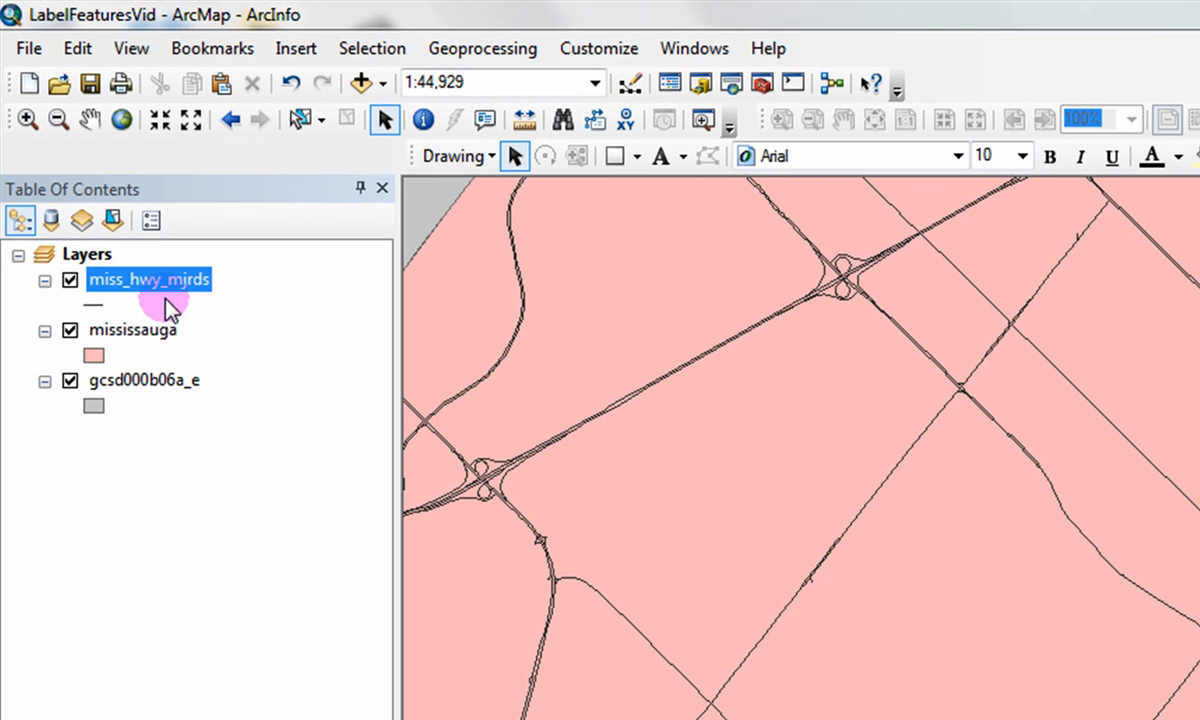
# Turn on labels for the miss_hwy_mjrds layer so codes like L5B appear
pyautogui.rightClick(150, 279)
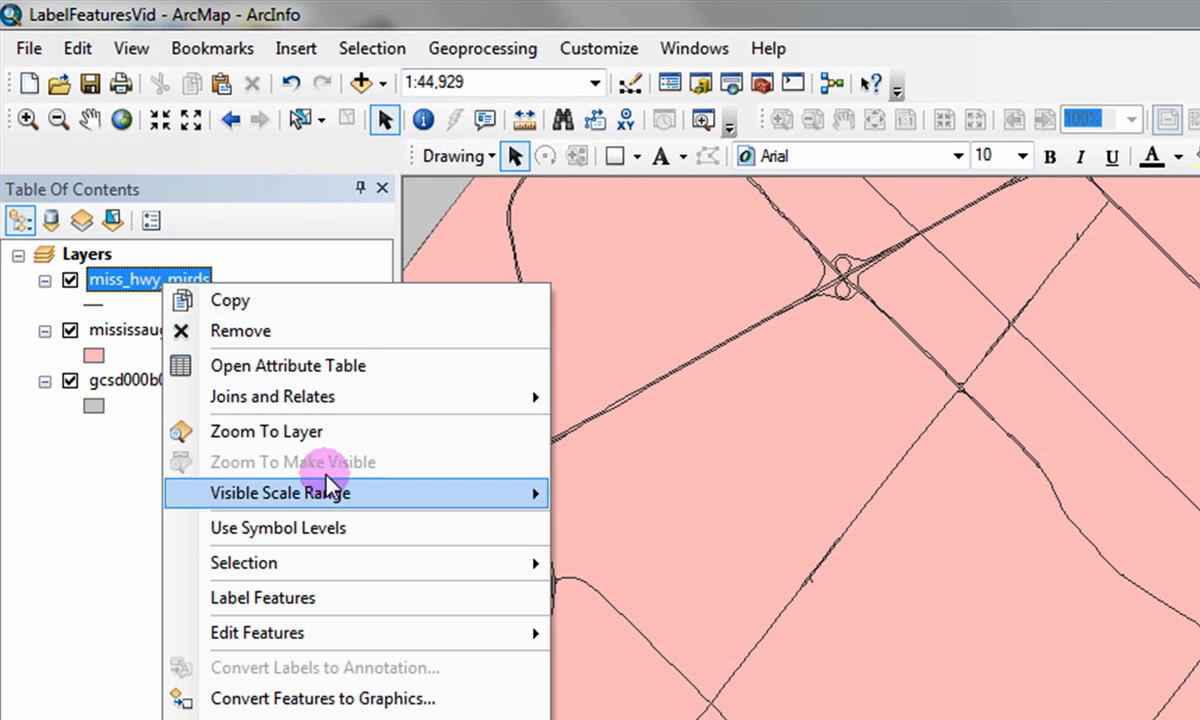
pyautogui.click(262, 597)
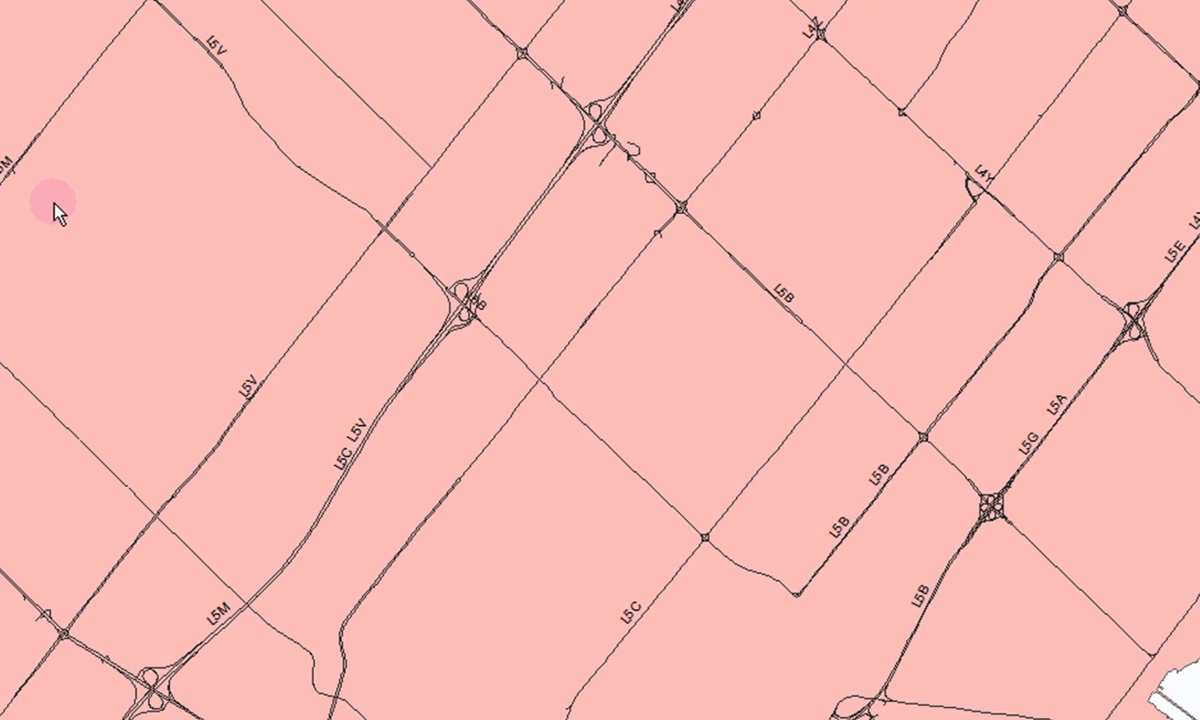
pyautogui.moveTo(468, 390)
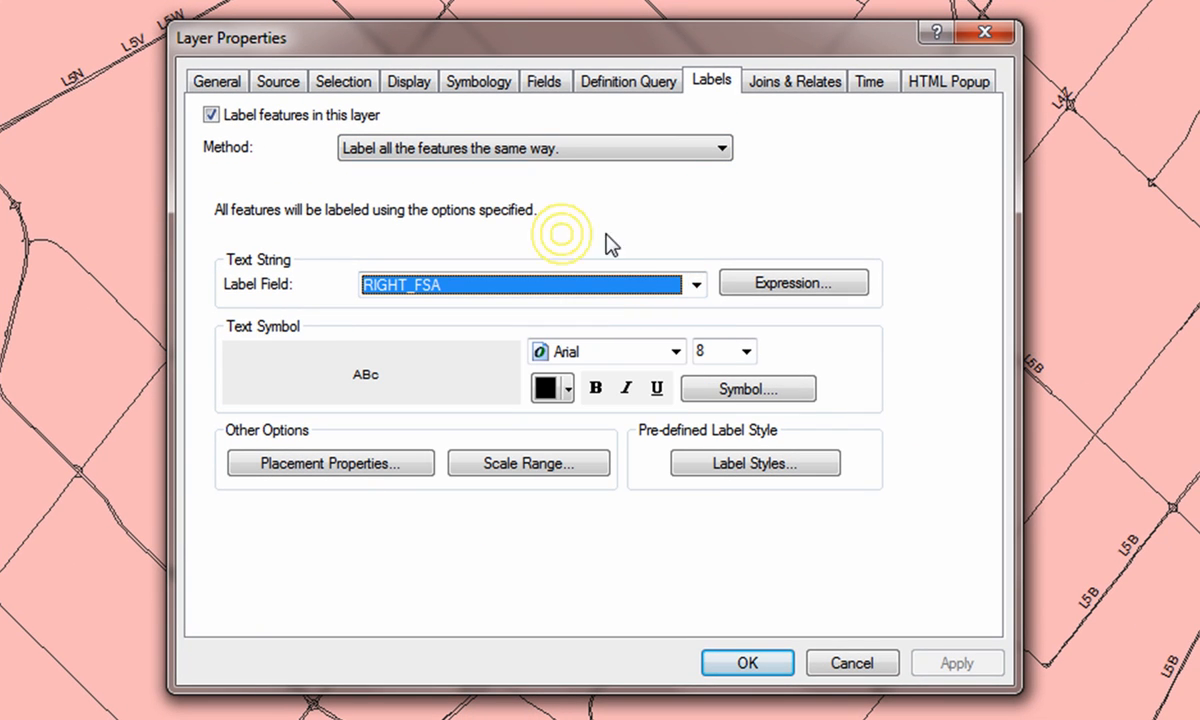
# Set the road layer's label field to STREET to show names like HIGHWAY 401
pyautogui.click(695, 285)
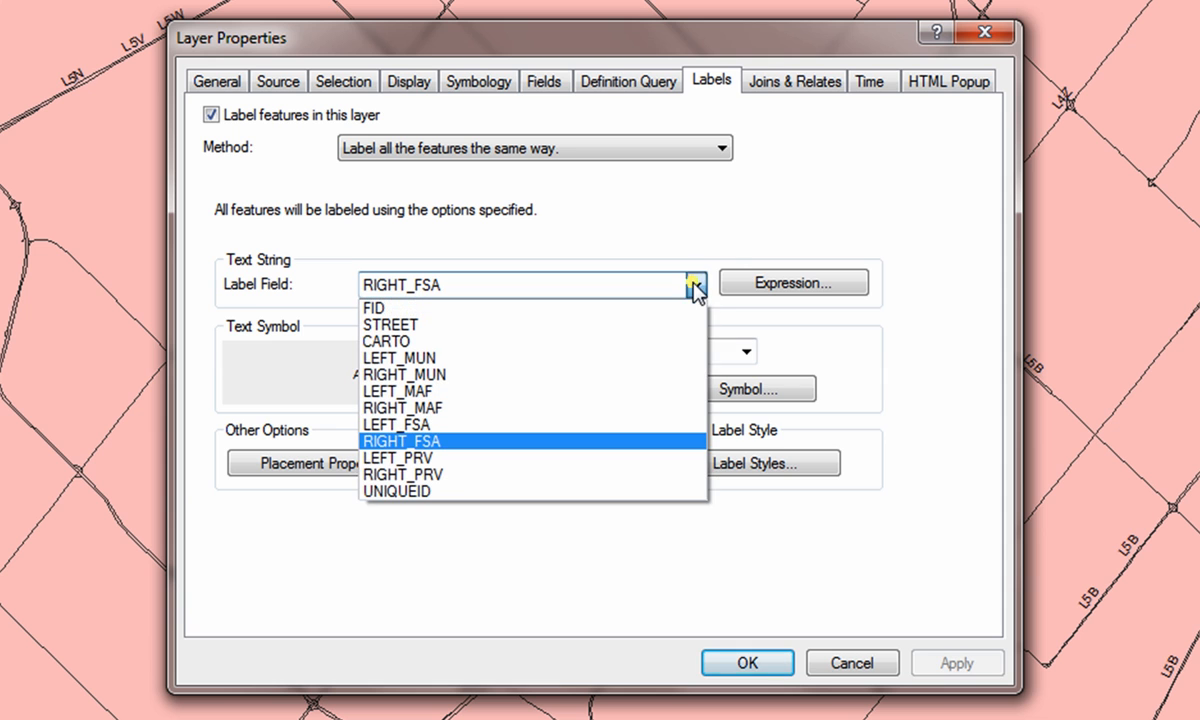
pyautogui.click(391, 324)
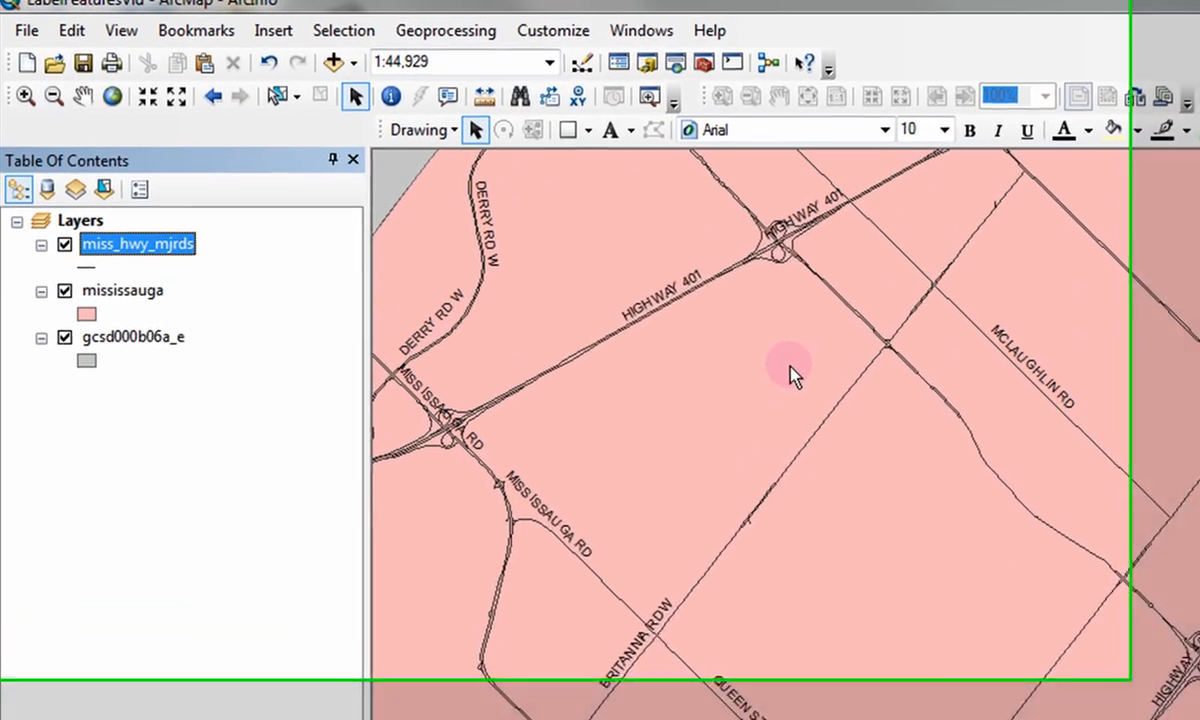
# Convert the street labels for all features to annotation stored in the map
pyautogui.rightClick(138, 259)
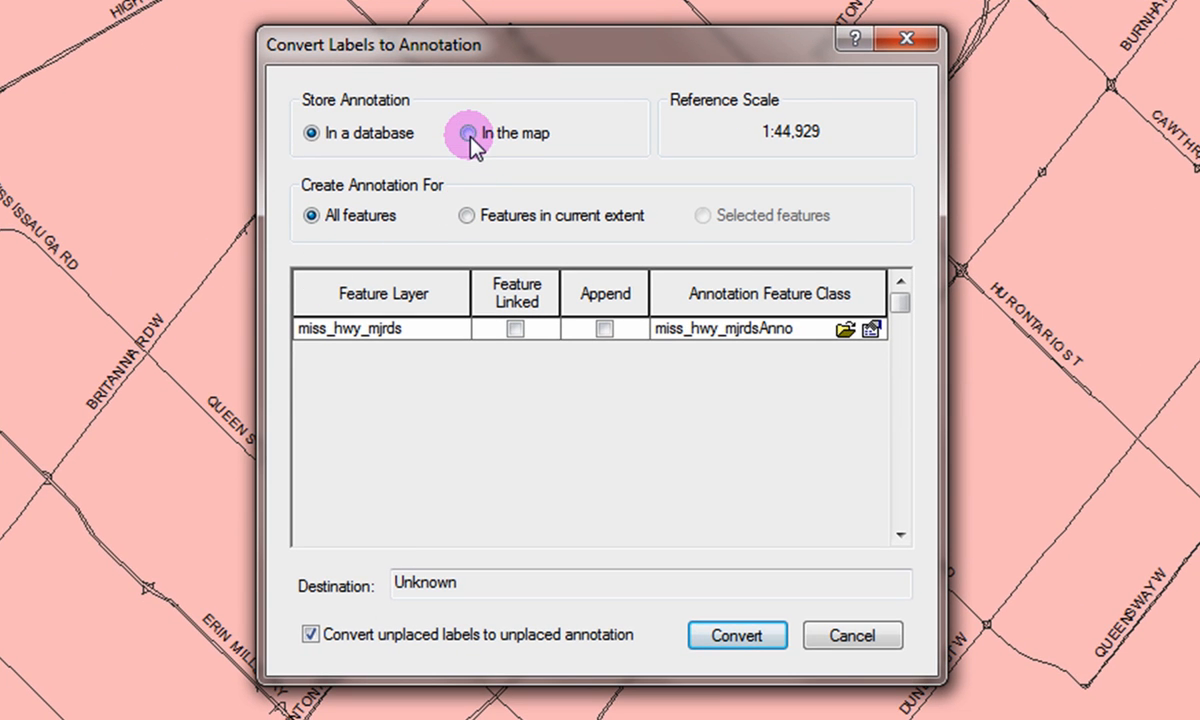
pyautogui.click(467, 132)
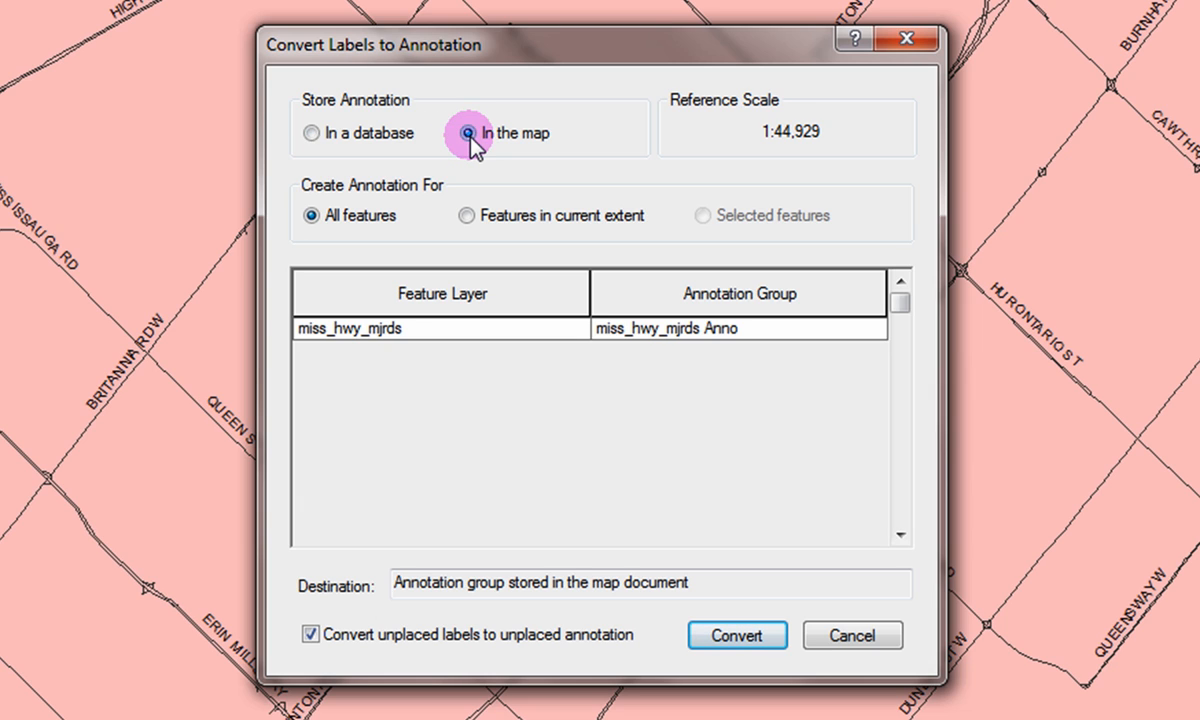
pyautogui.moveTo(467, 214)
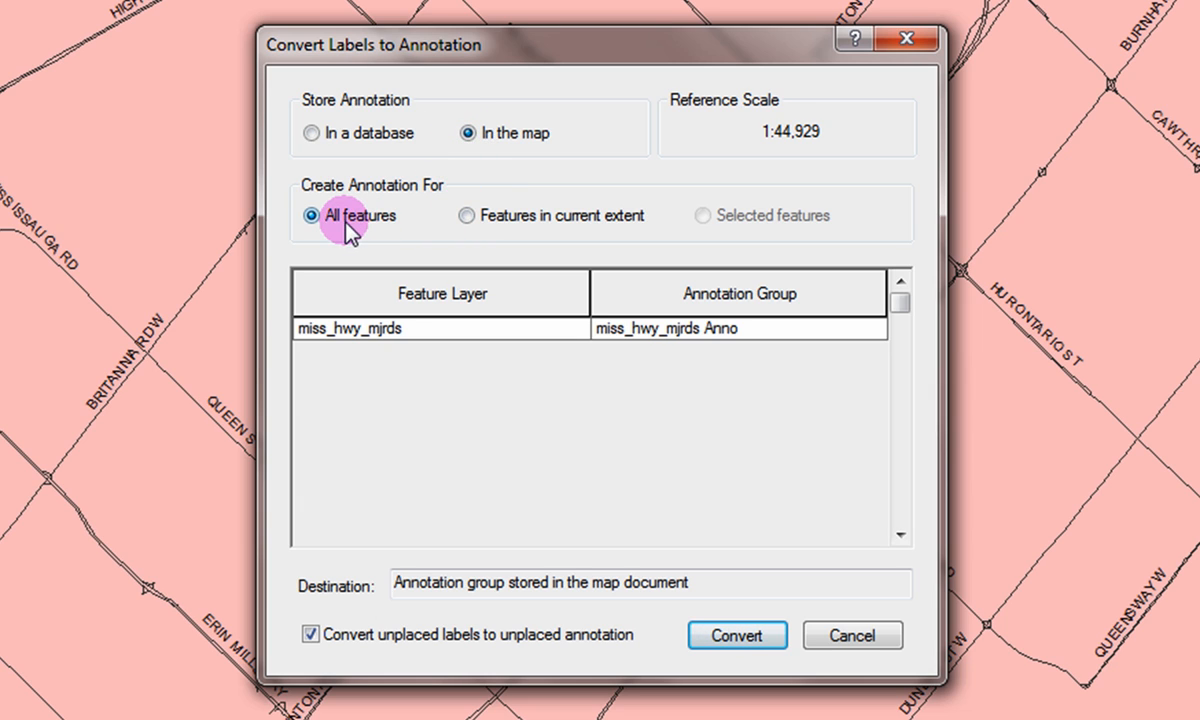
pyautogui.moveTo(535, 240)
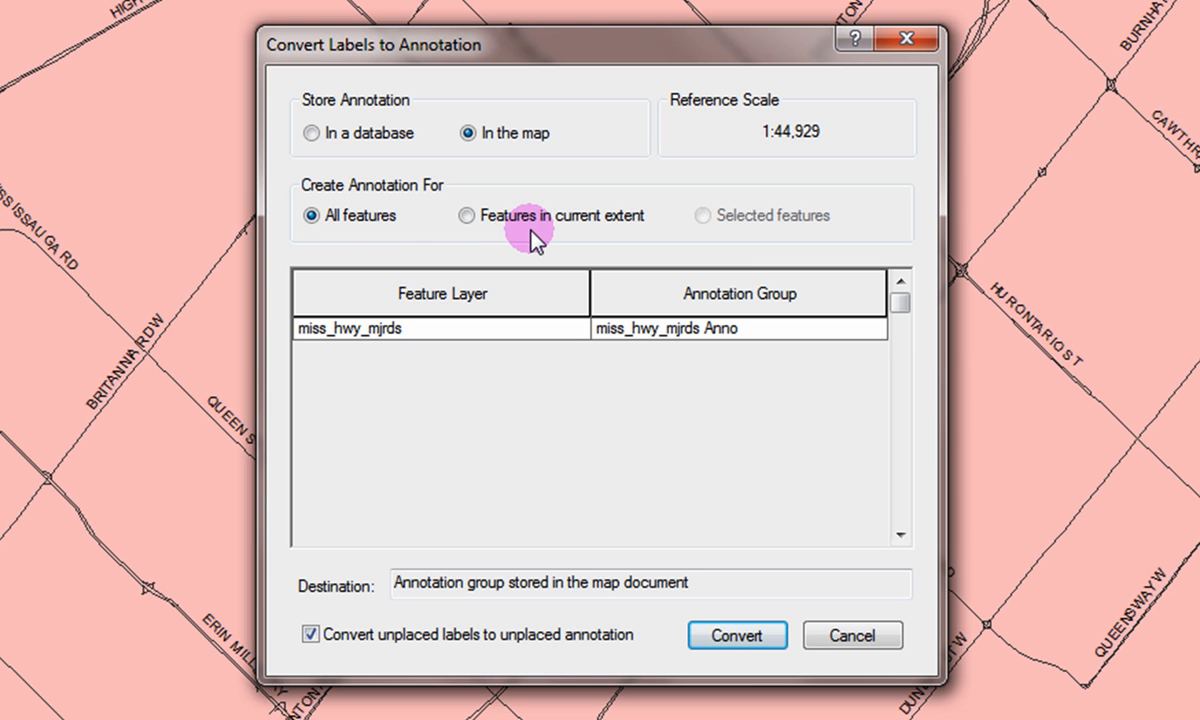
pyautogui.click(466, 215)
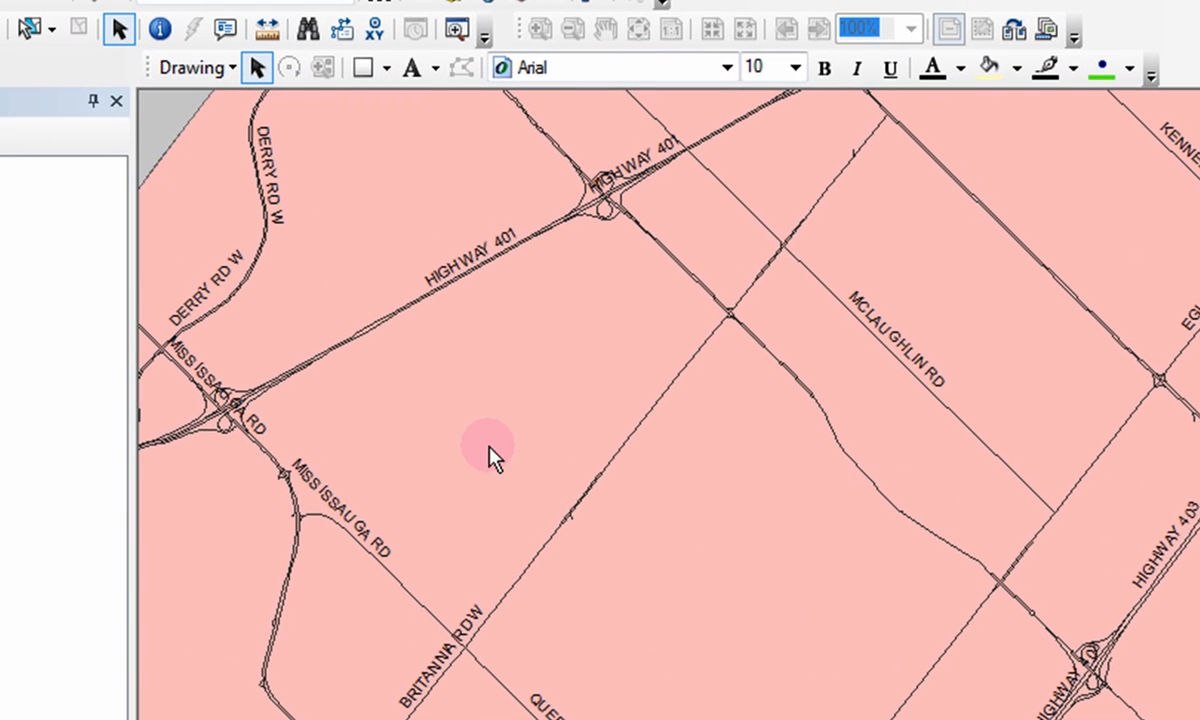
pyautogui.moveTo(245, 225)
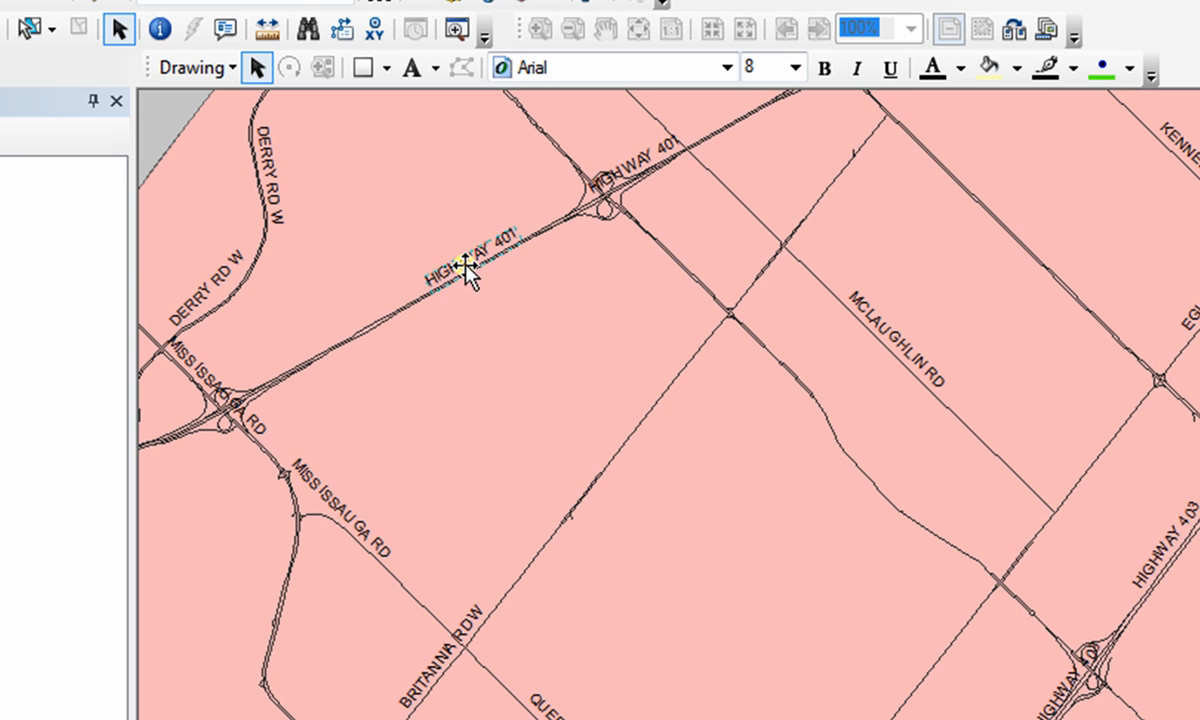
# Drag the HIGHWAY 401 annotation above the highway and set its font size to 14
pyautogui.moveTo(465, 265); pyautogui.dragTo(585, 365)
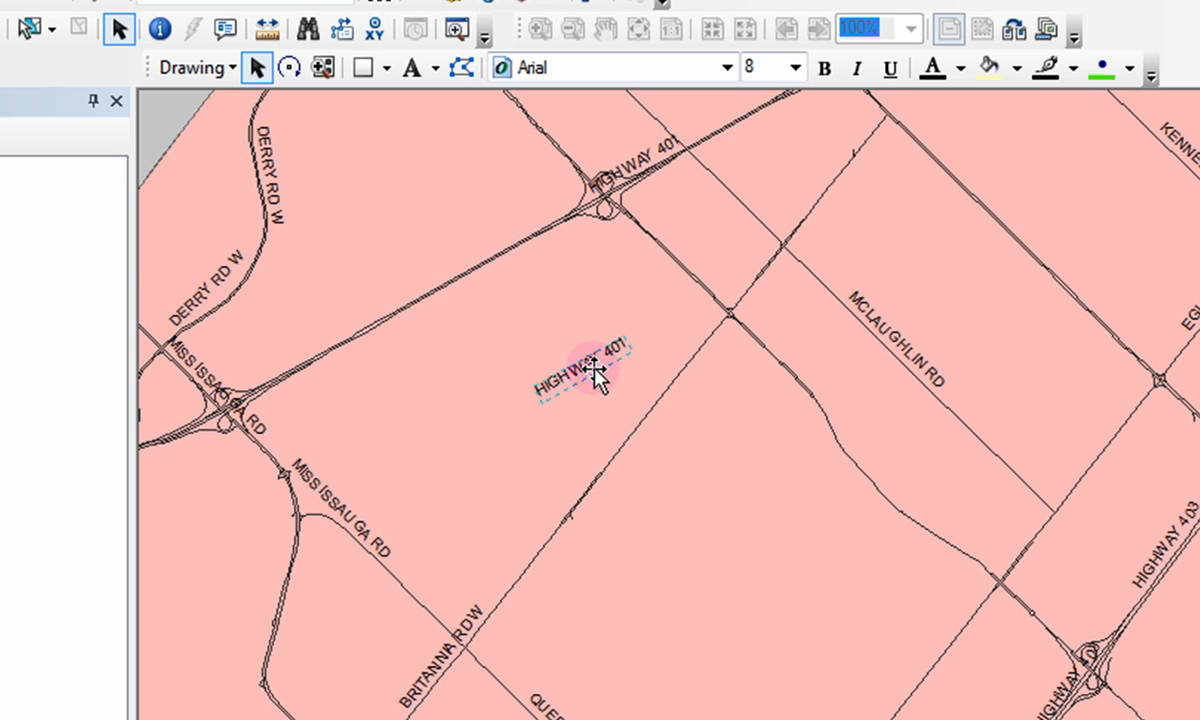
pyautogui.moveTo(590, 375); pyautogui.dragTo(455, 248)
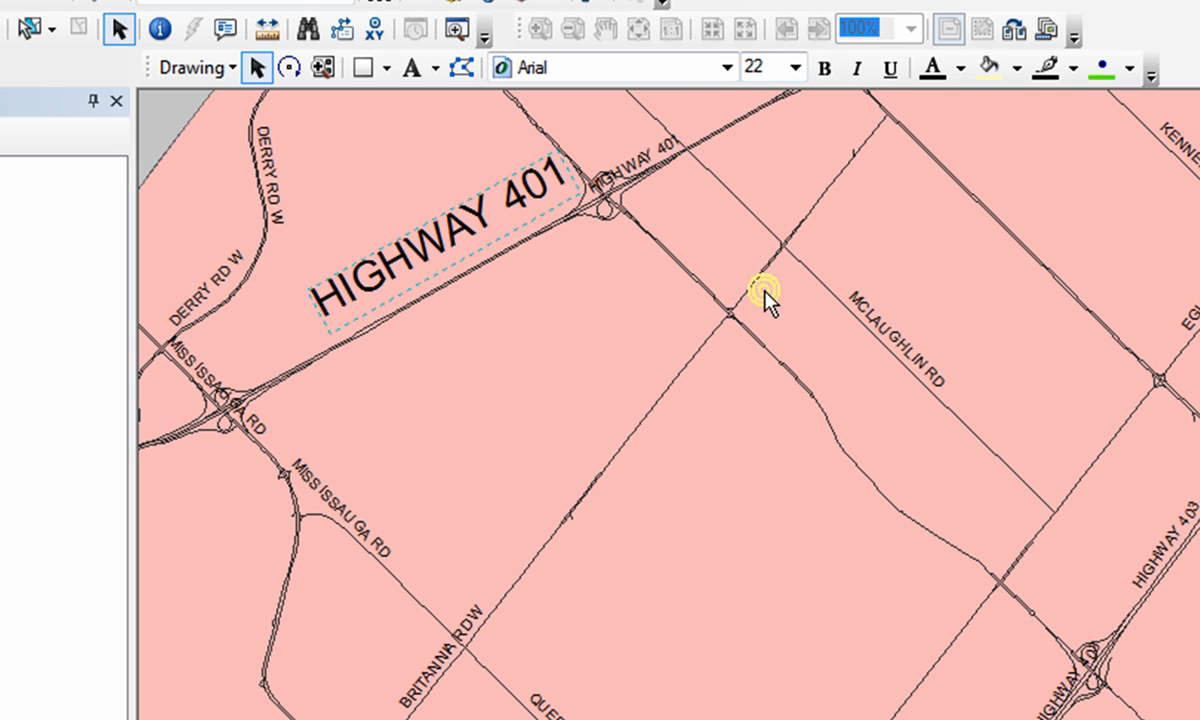
pyautogui.click(795, 67)
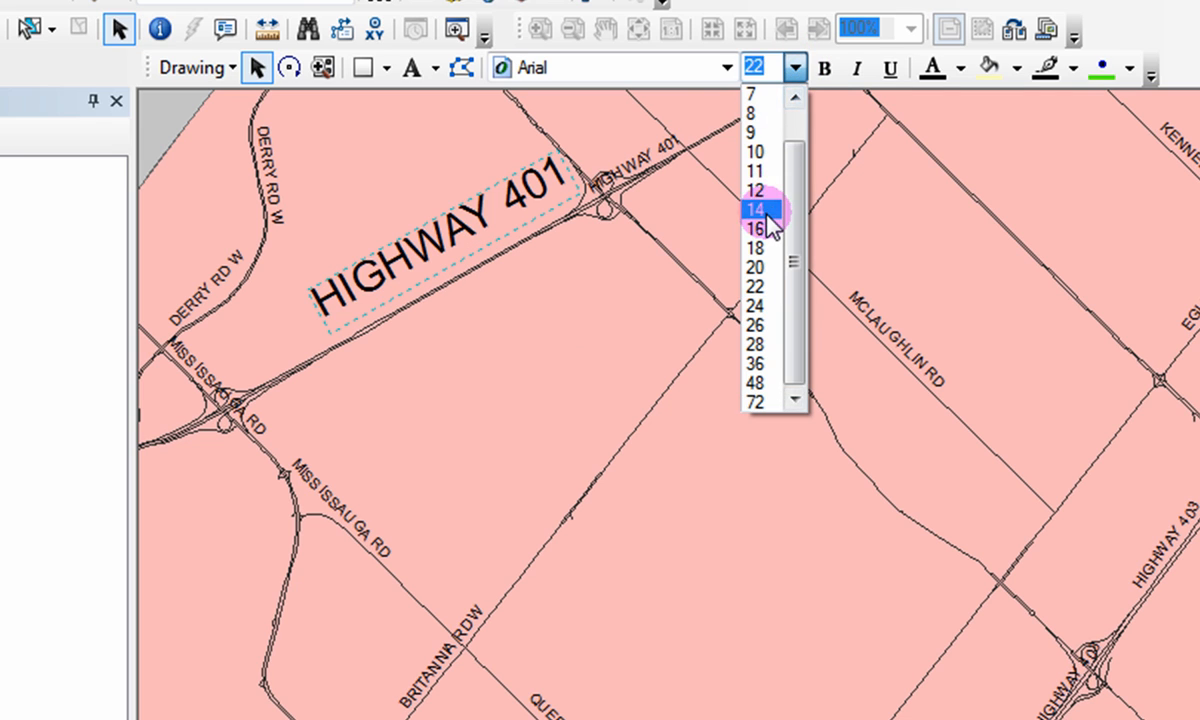
pyautogui.click(756, 210)
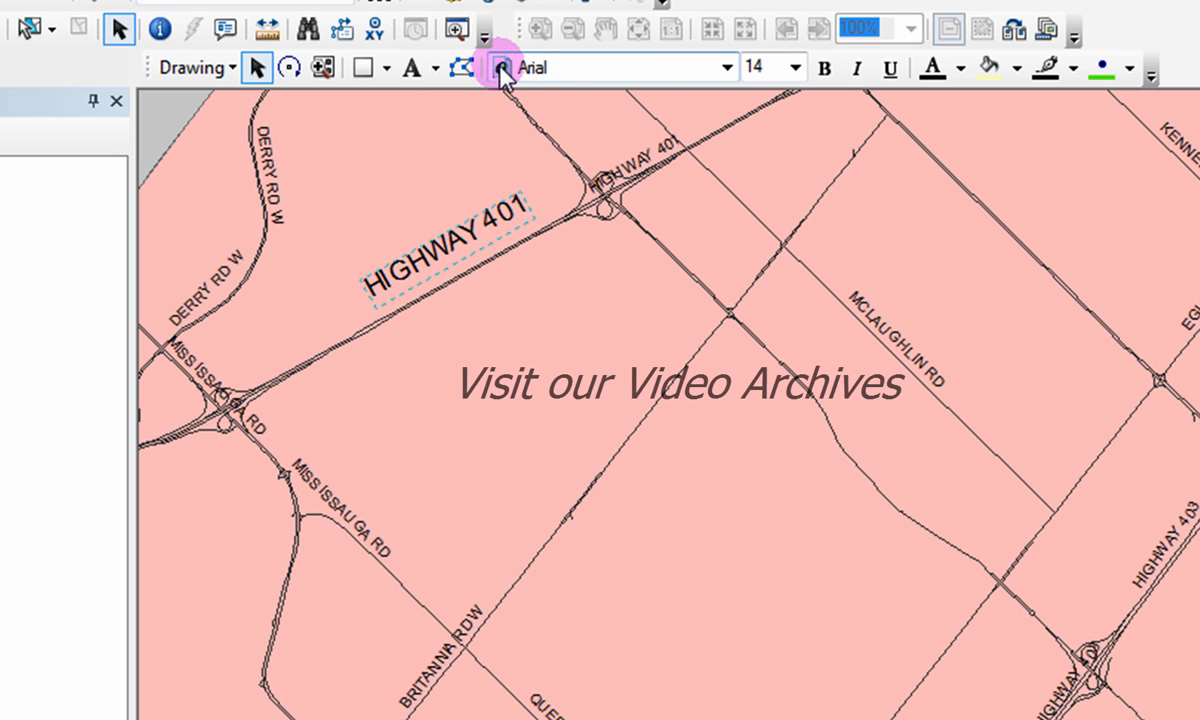